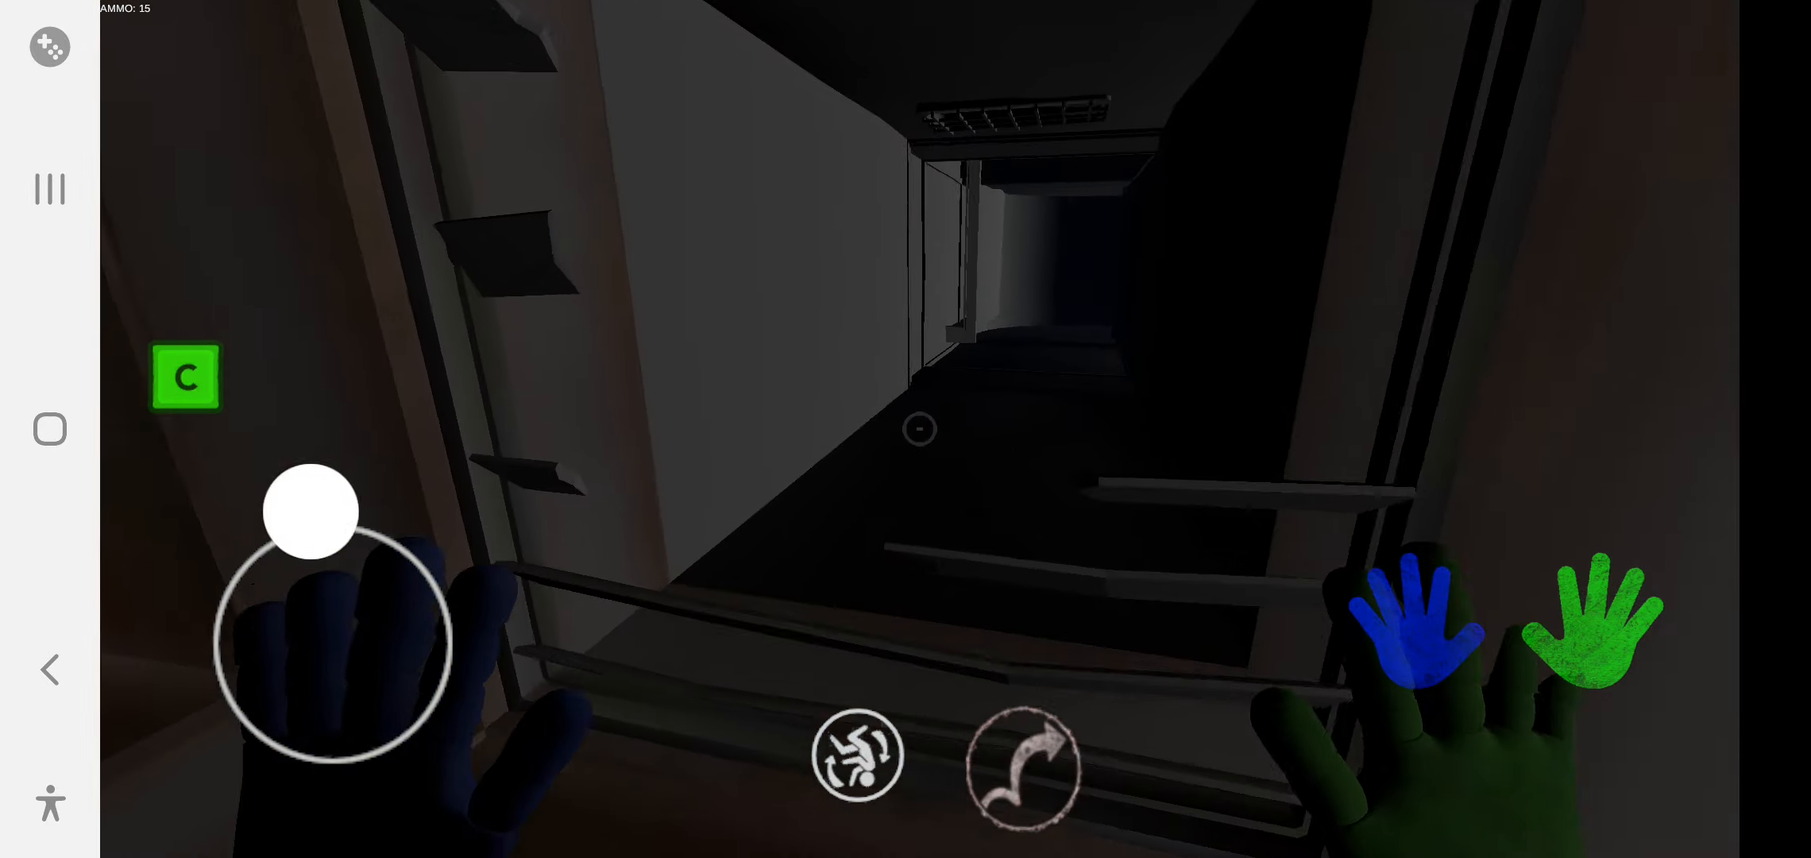
Walk forward down the dark corridor toward the vent grate at its end
drag(311, 511, 332, 647)
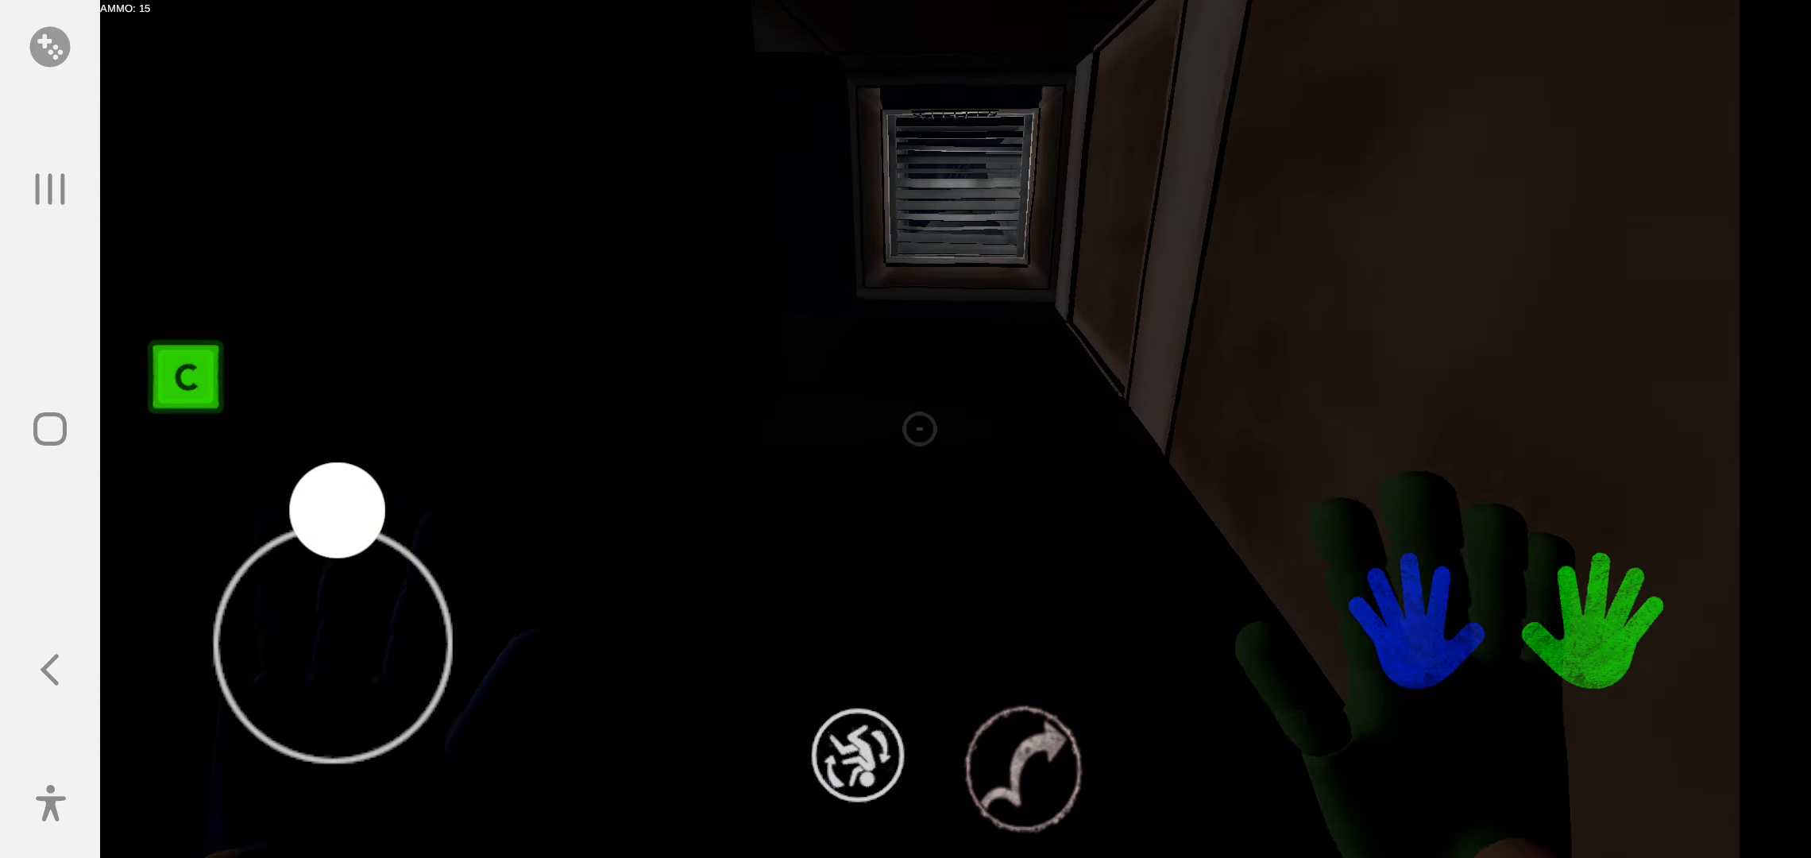
drag(337, 510, 332, 641)
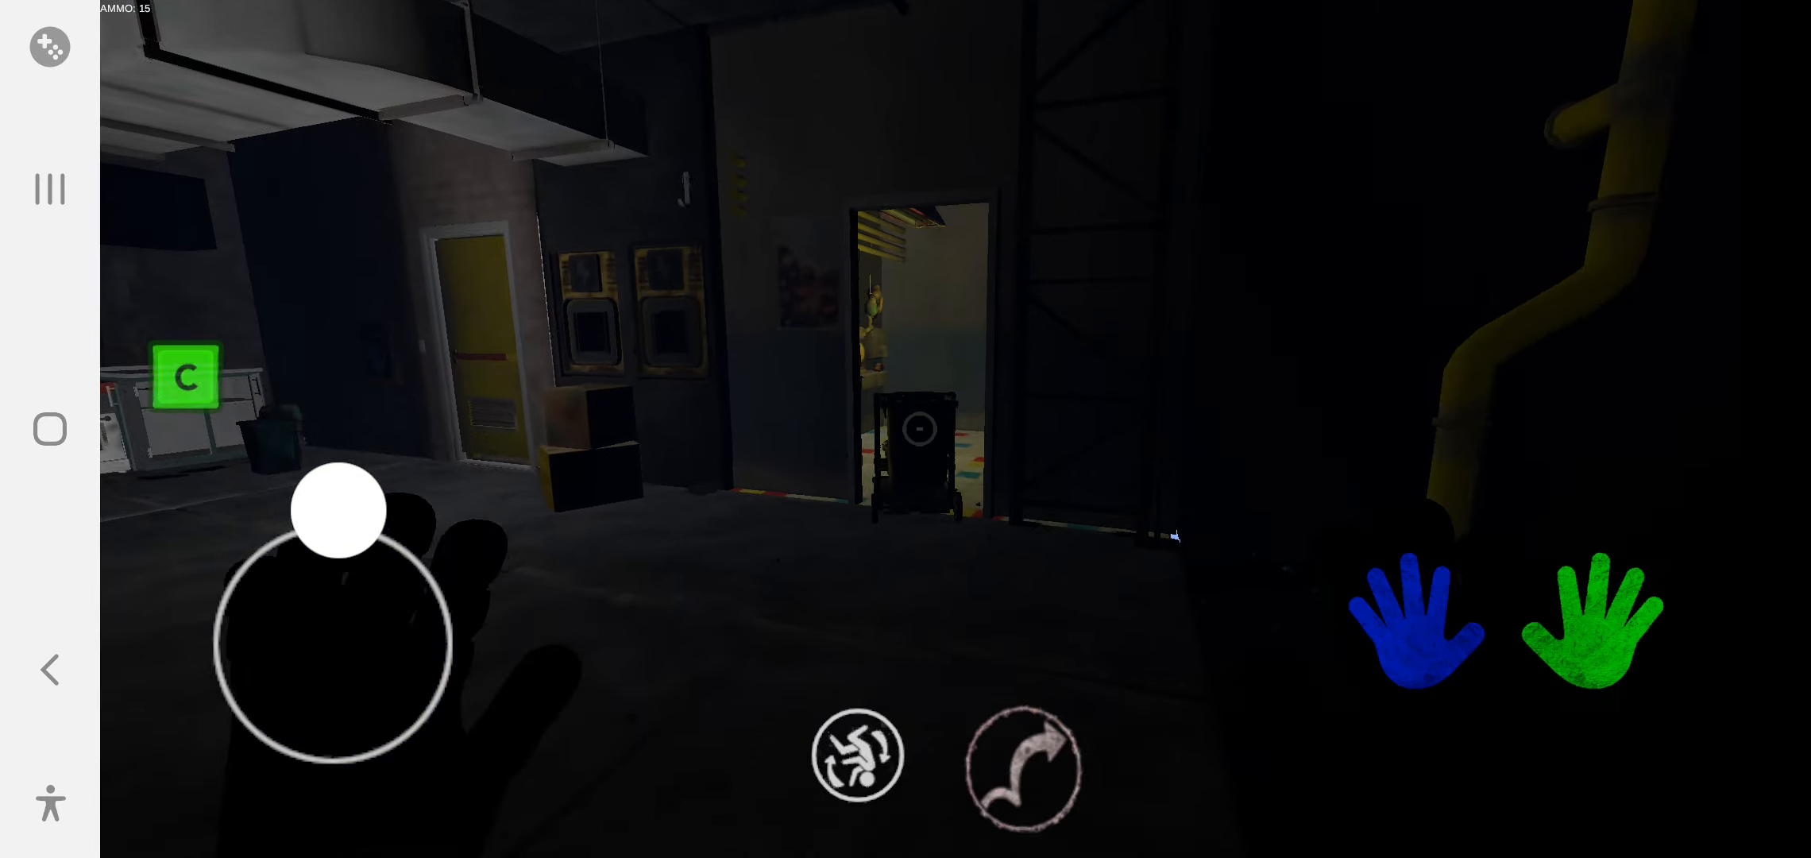
Cross the dim room with the yellow doors toward the lit open doorway
drag(338, 508, 335, 644)
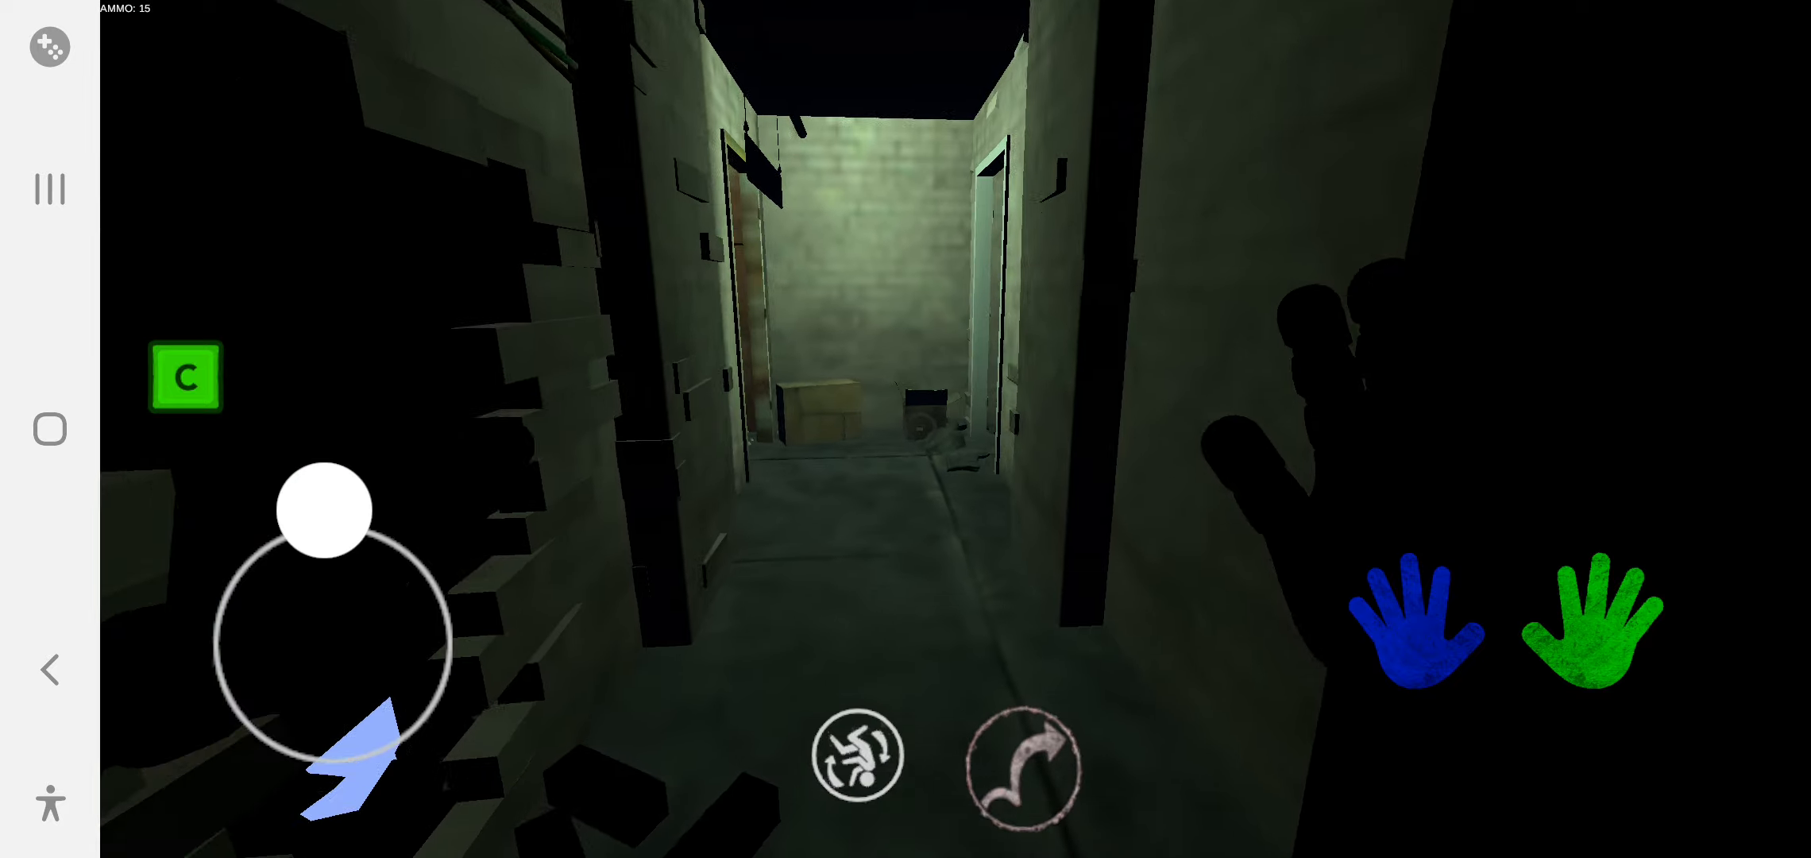
Walk down the narrow brick passage past the broken wall toward the boxes
drag(324, 508, 335, 640)
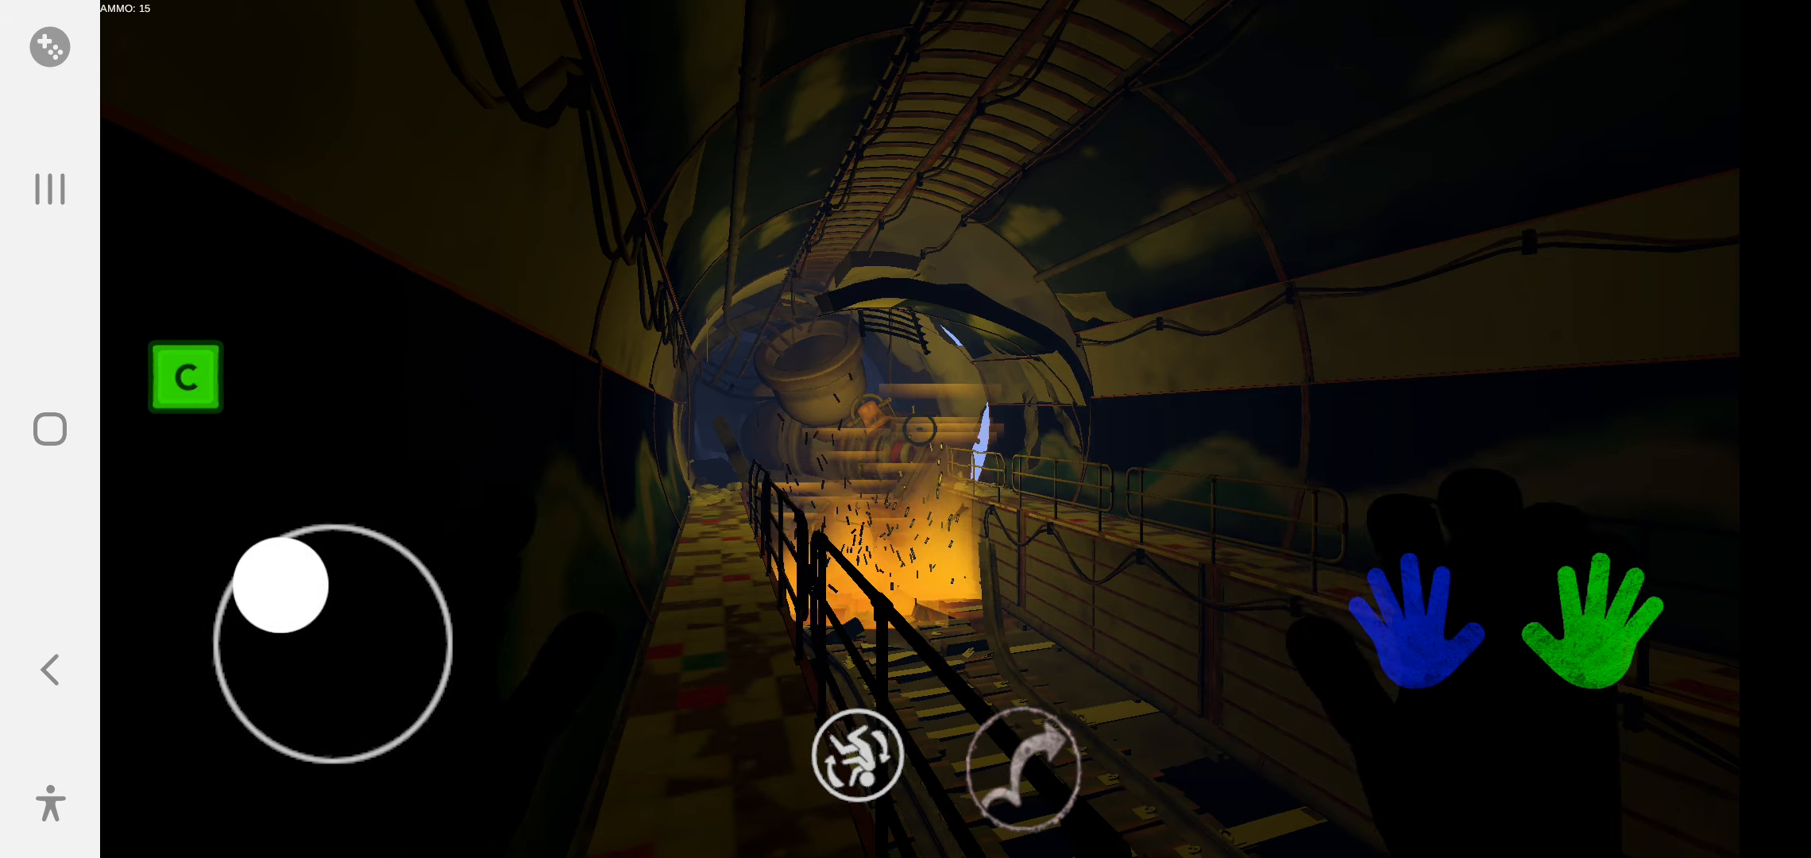
Move along the railed tunnel walkway toward the sparking train crash
drag(280, 583, 294, 513)
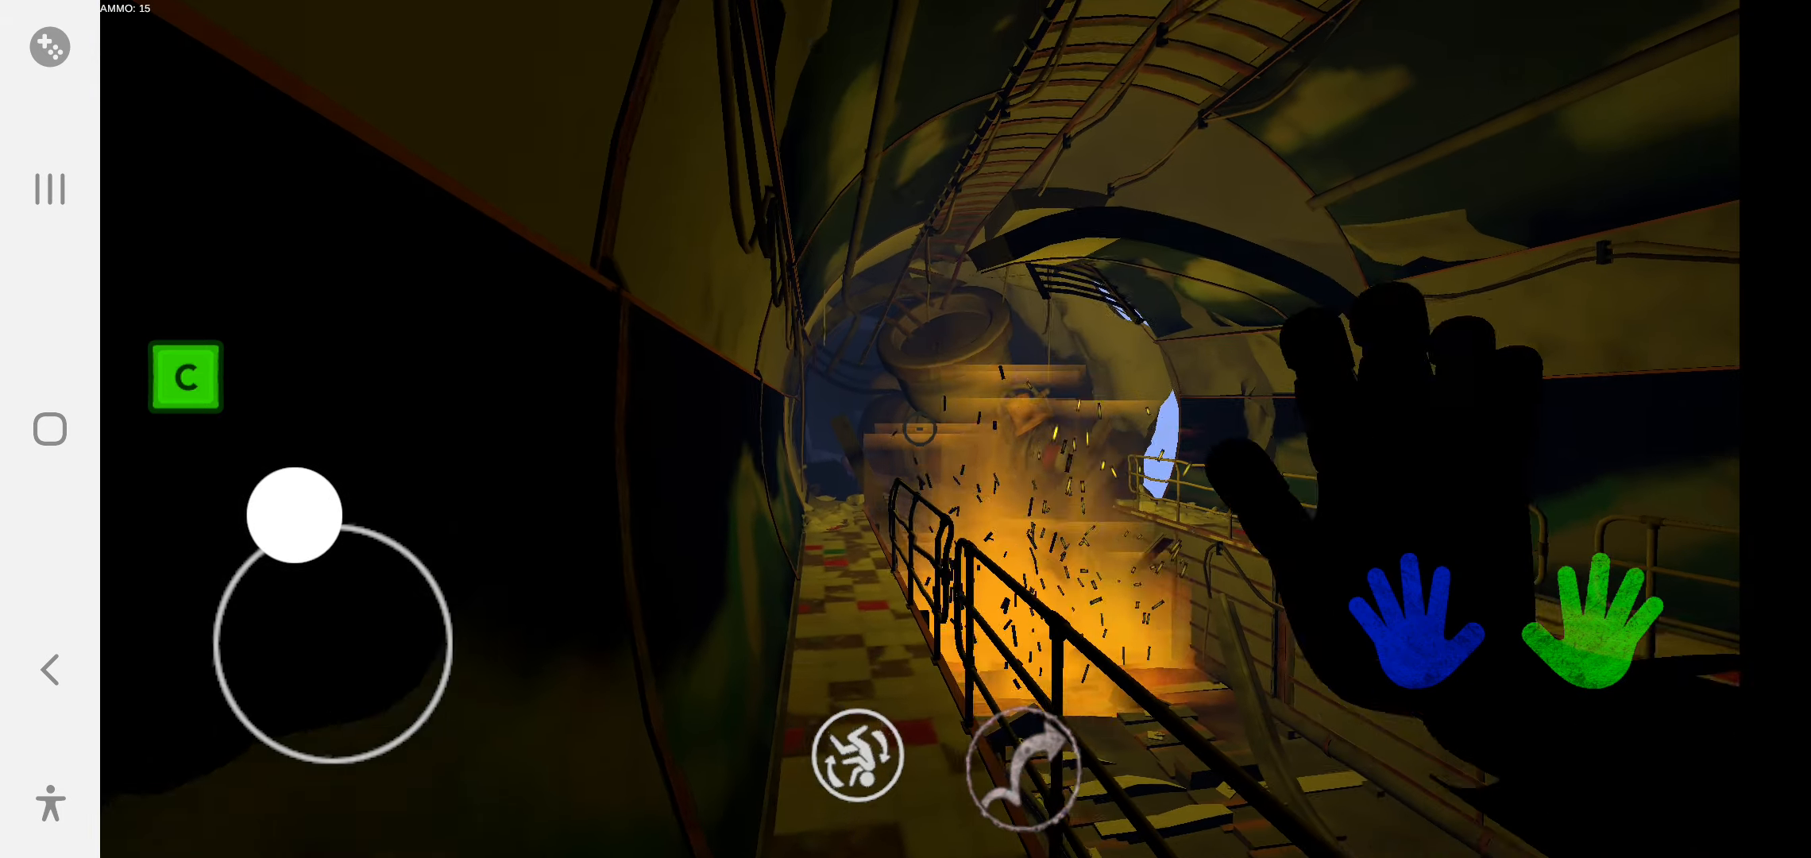